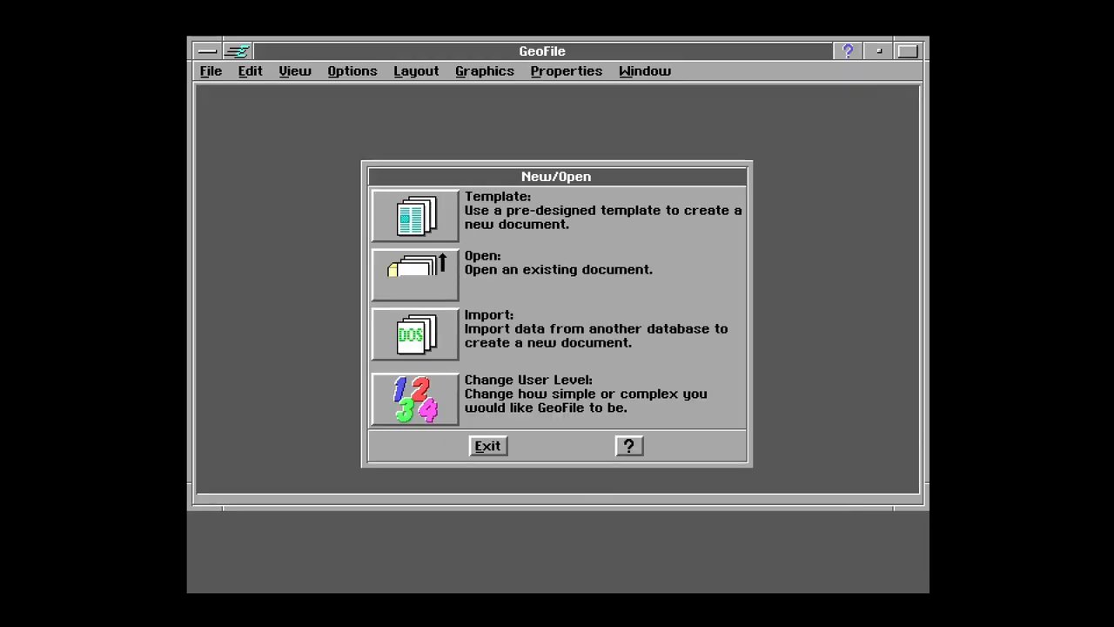
Open an untitled document from the Mail Merge Database template in Data Entry Layout
{"action": "left_click", "coordinate": [414, 275]}
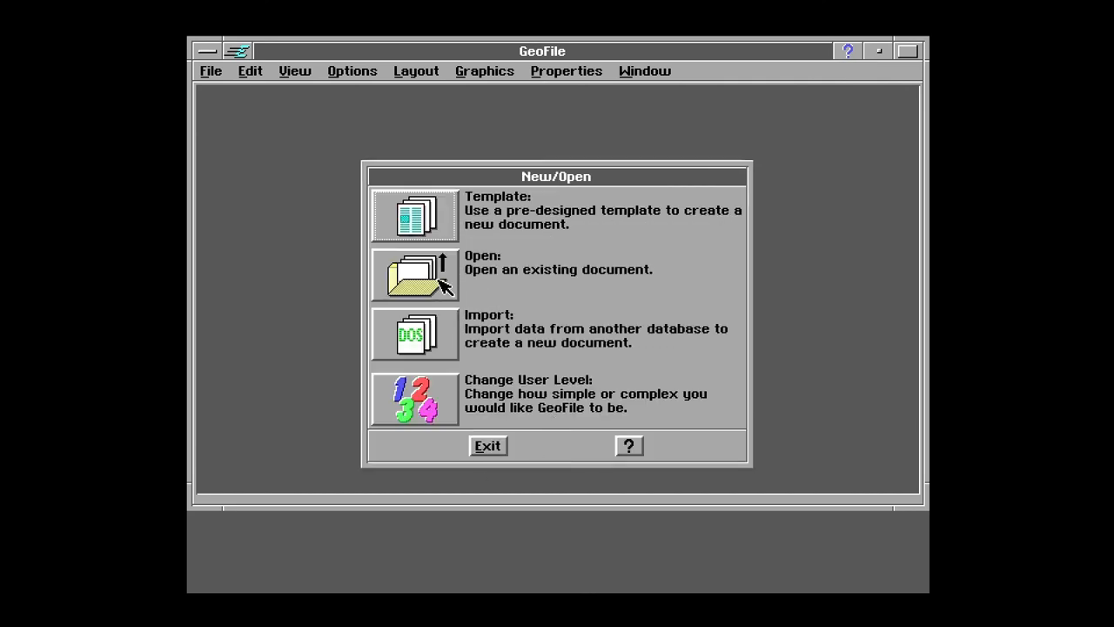
{"action": "left_click", "coordinate": [414, 274]}
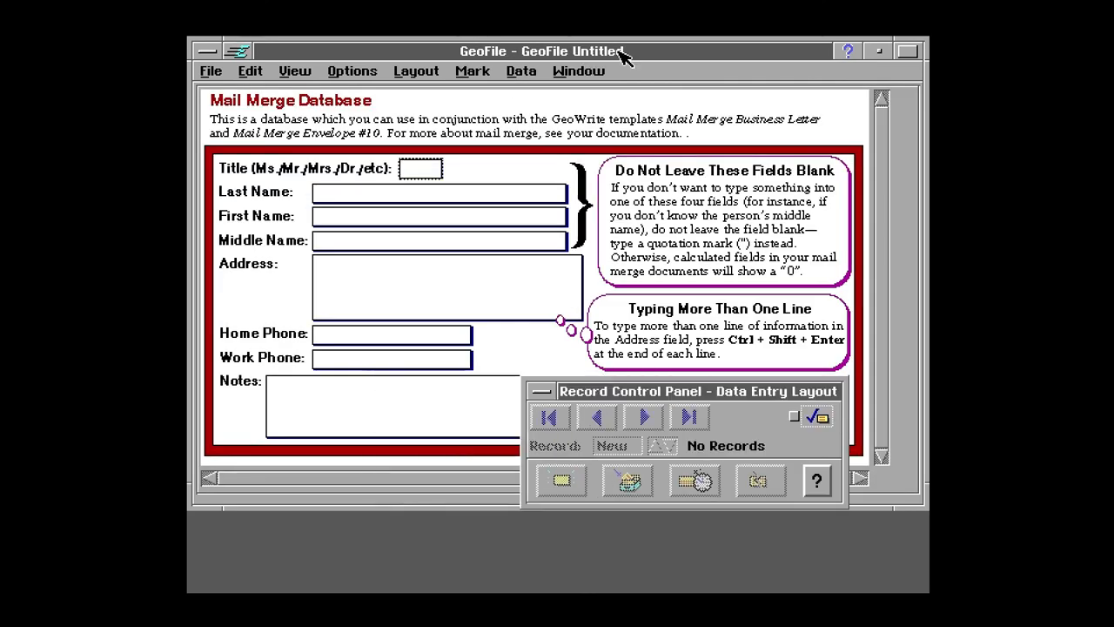